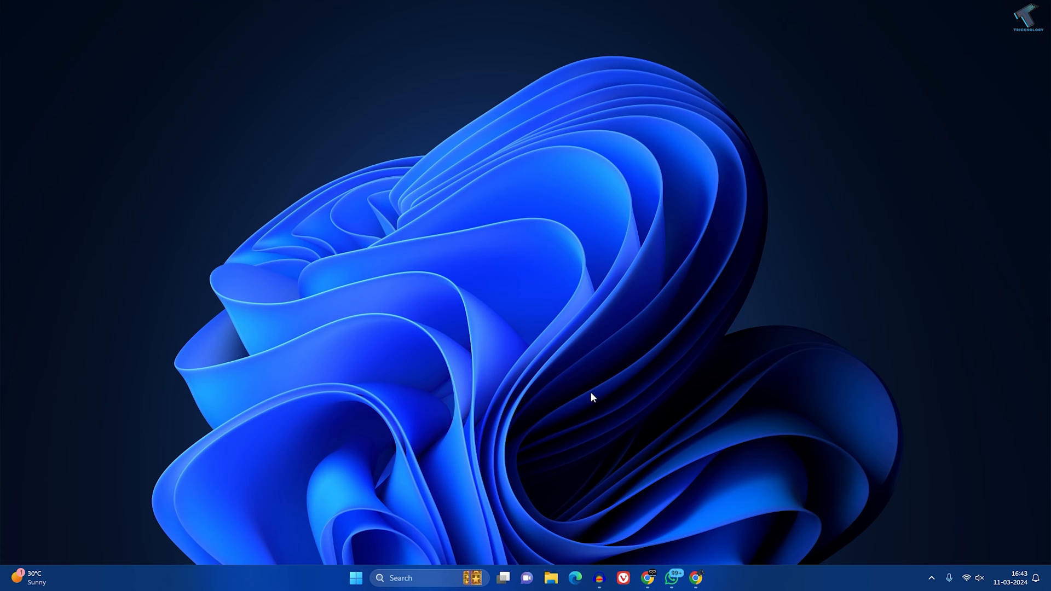
# - Search the Start menu for 'cmd' to find Command Prompt
pyautogui.click(355, 578)
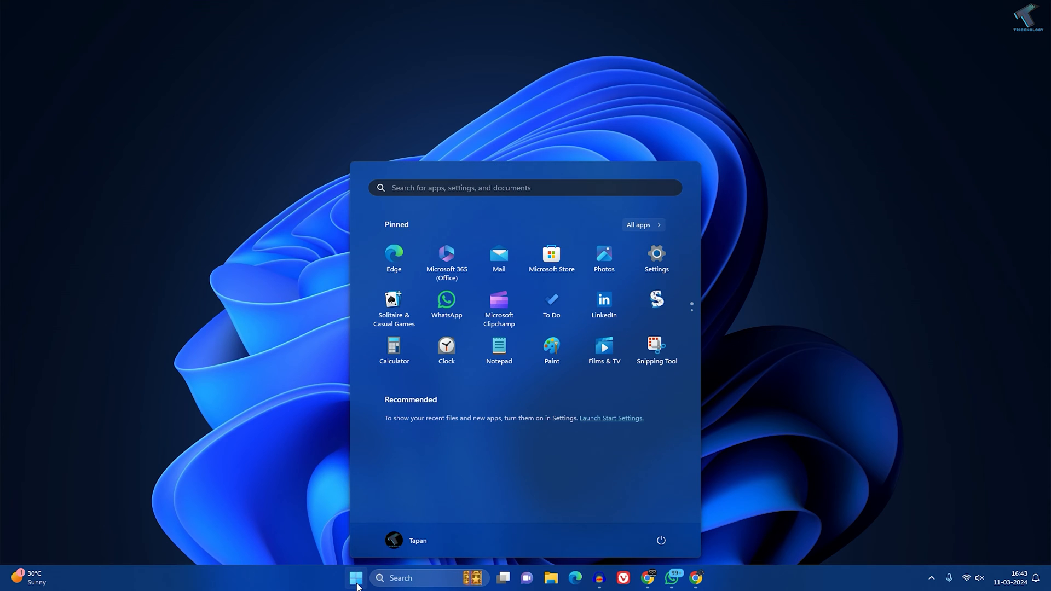
pyautogui.write('c')
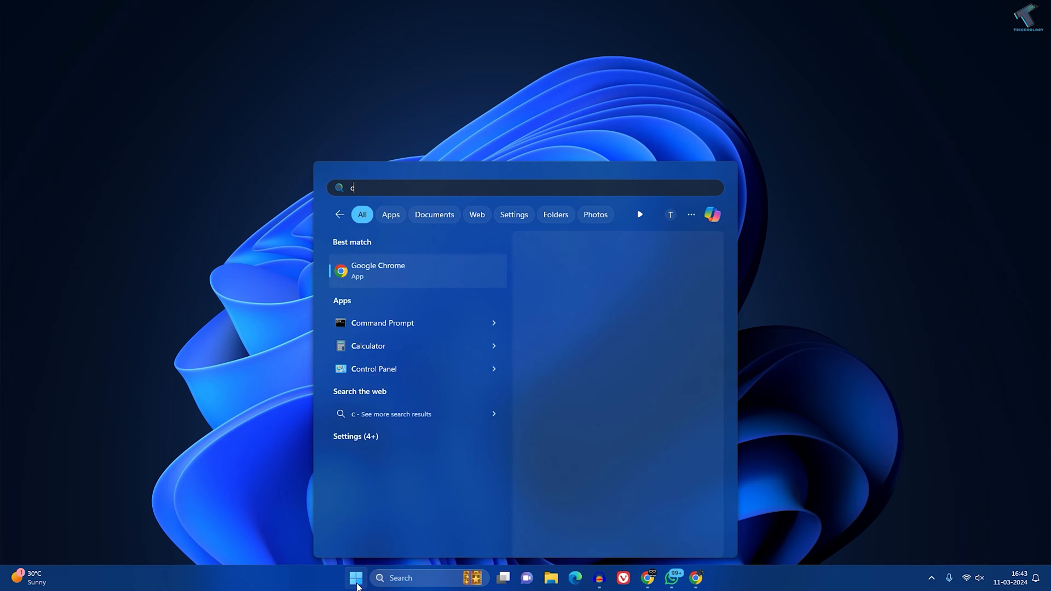
pyautogui.write('md')
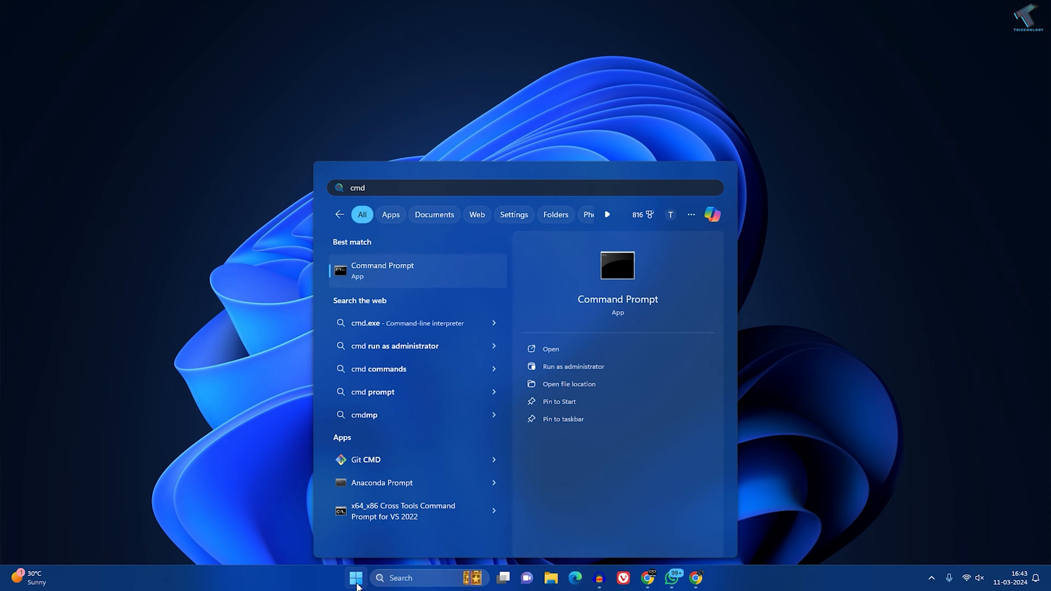
pyautogui.moveTo(410, 288)
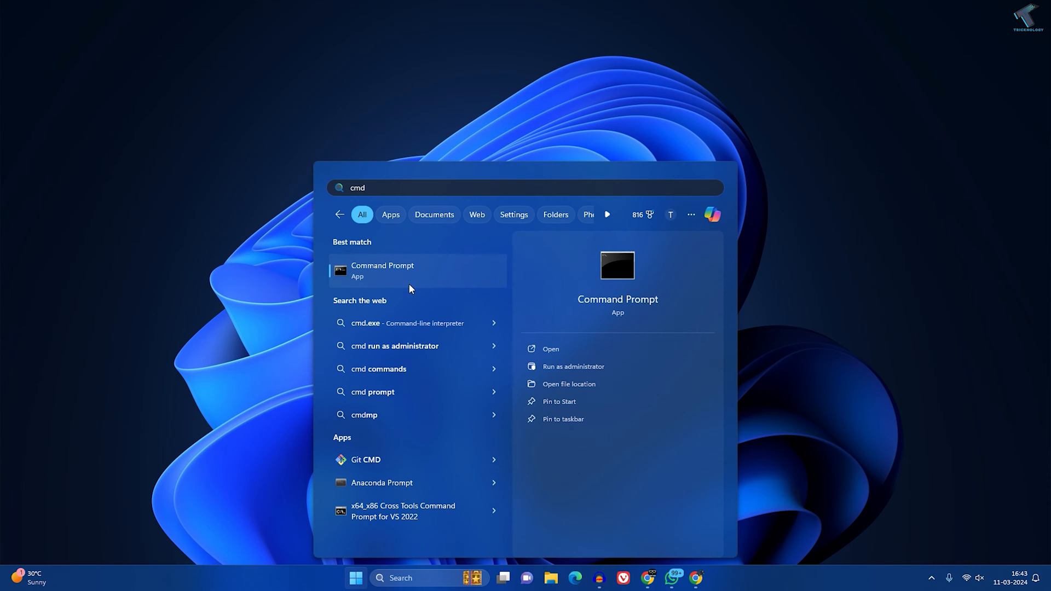
# - Launch Command Prompt as administrator and enter 'netsh wlan show drivers' at the prompt
pyautogui.click(573, 366)
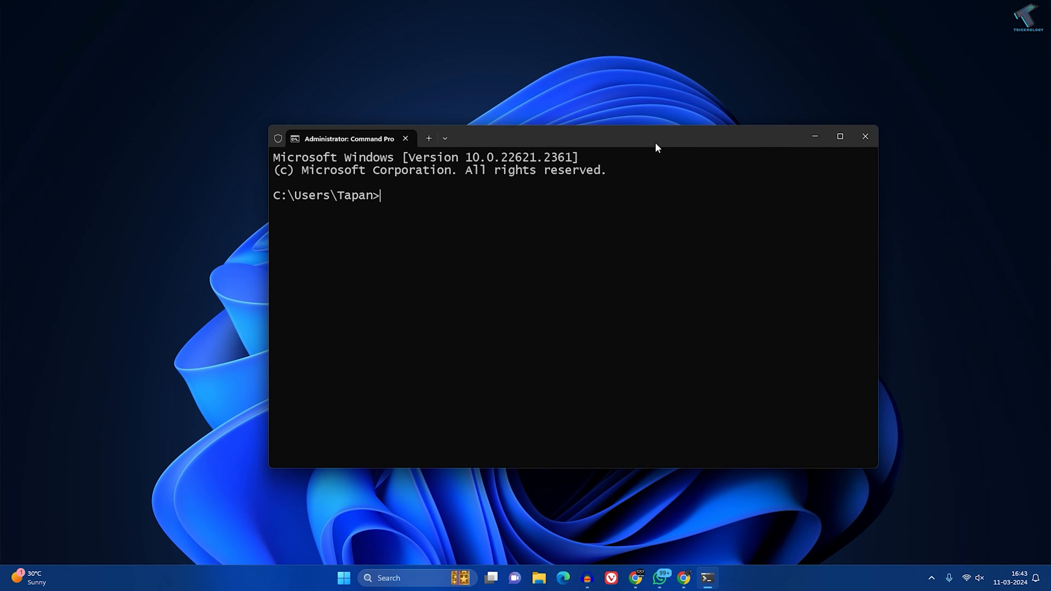
pyautogui.write('netsh')
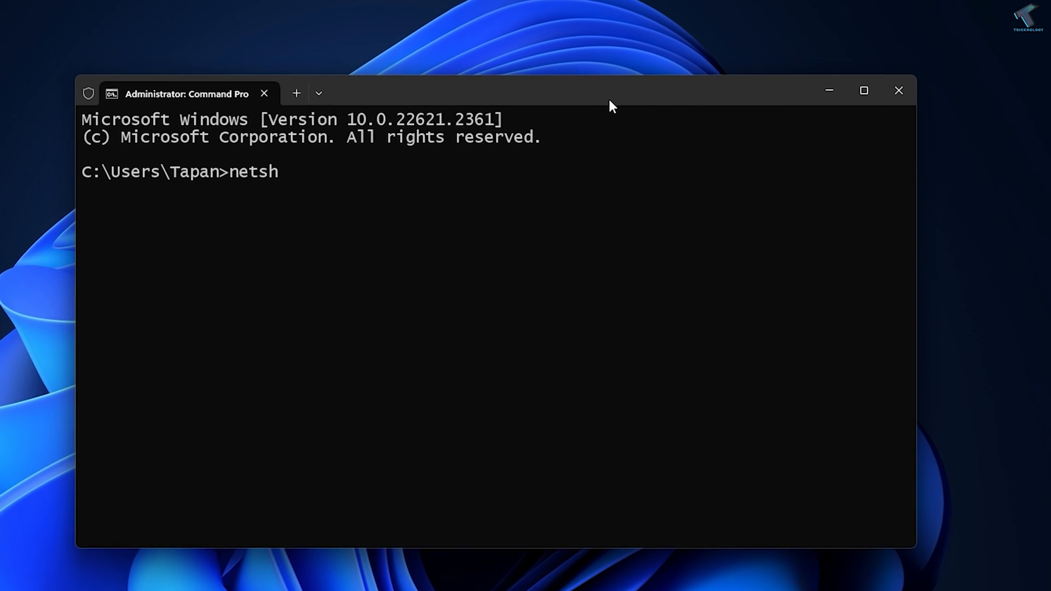
pyautogui.write('wlan')
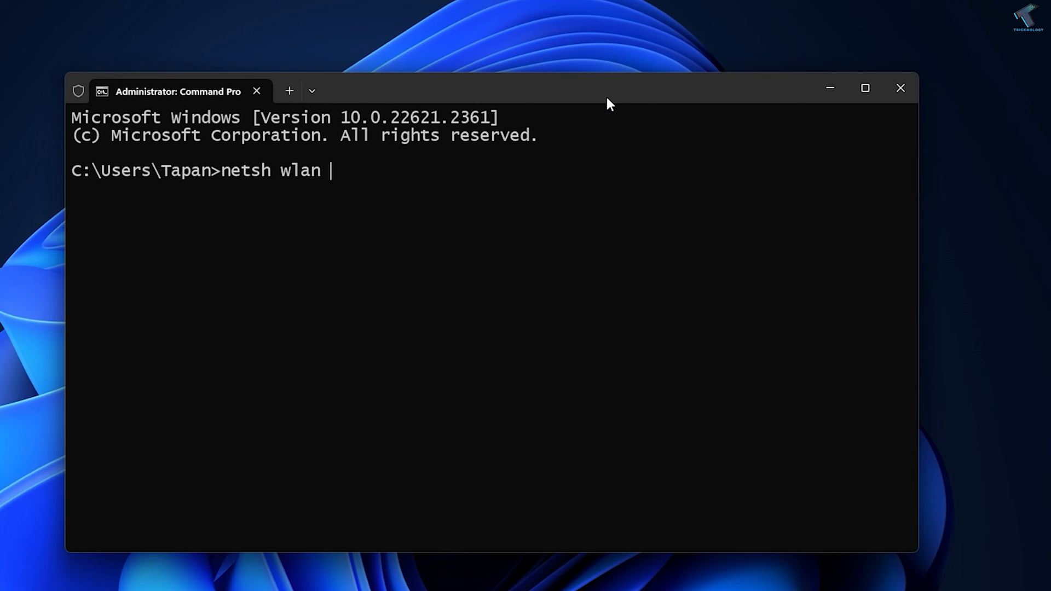
pyautogui.write('show')
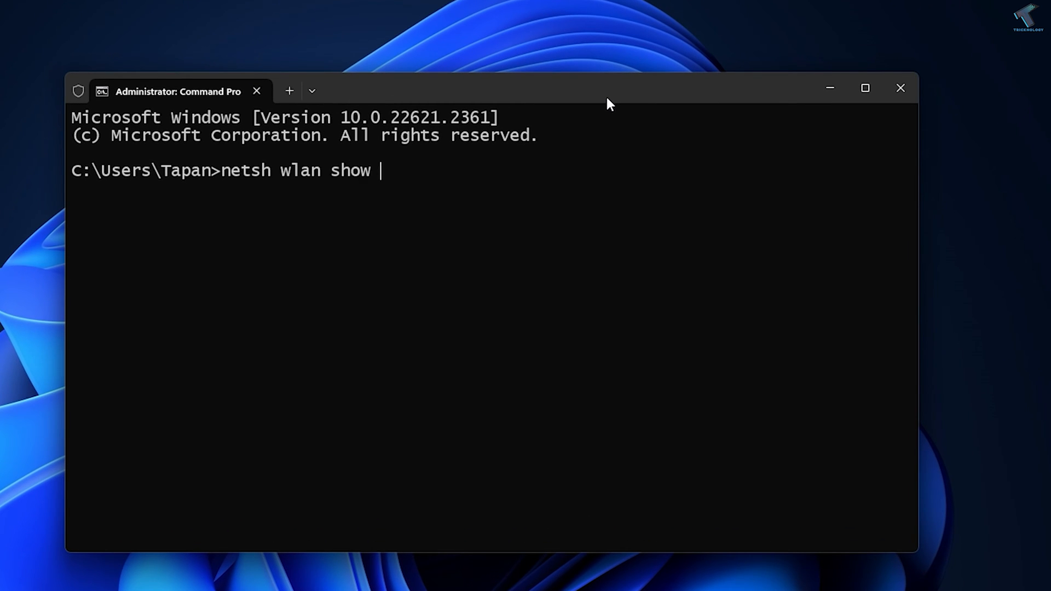
pyautogui.write('drivers')
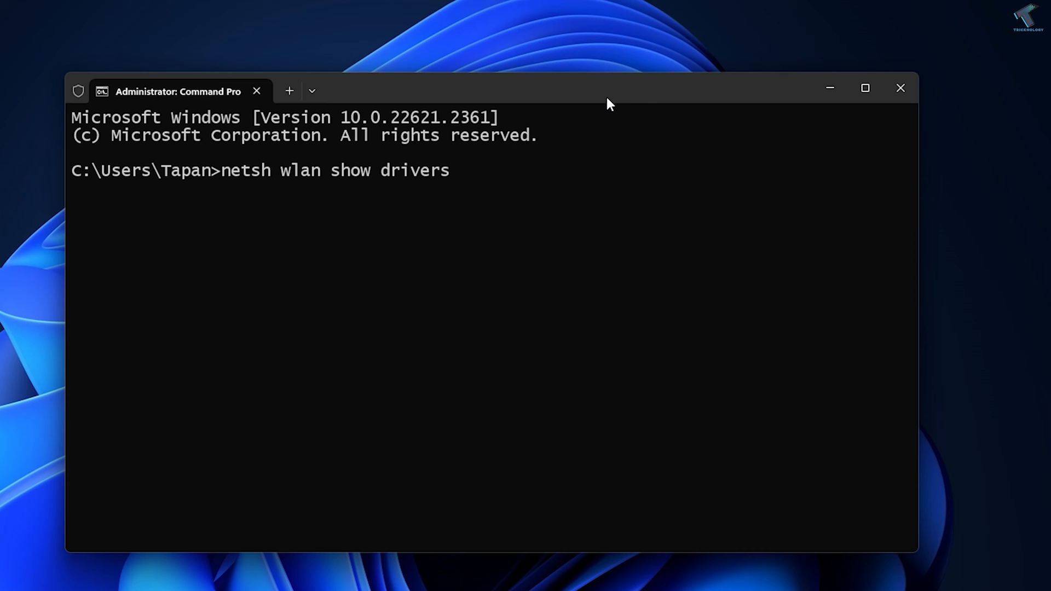
pyautogui.moveTo(225, 170)
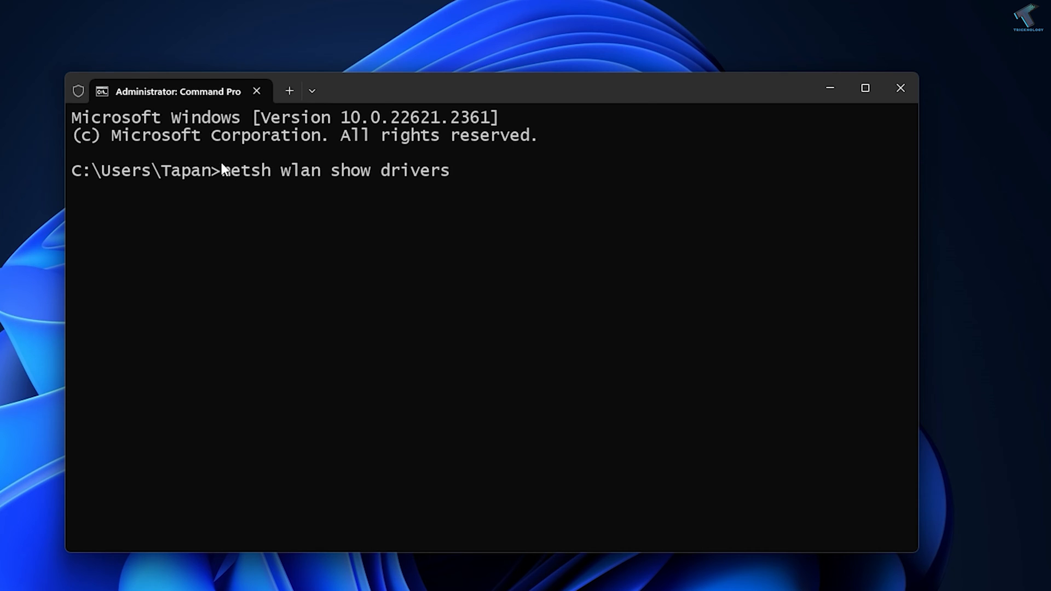
pyautogui.moveTo(432, 188)
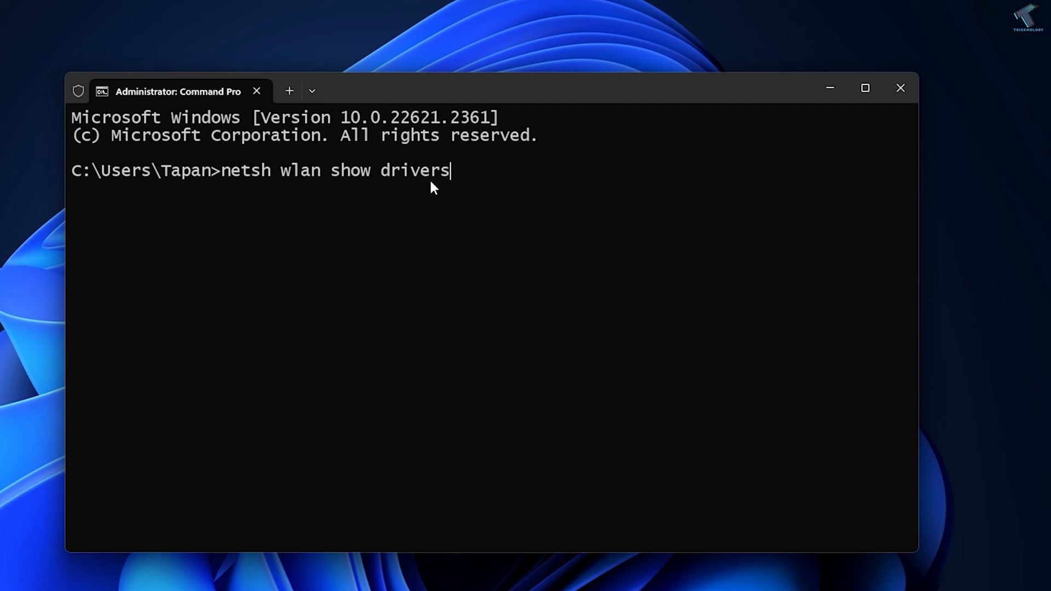
# - Run netsh wlan show drivers and review the supported radio types in the output
pyautogui.press('Return')
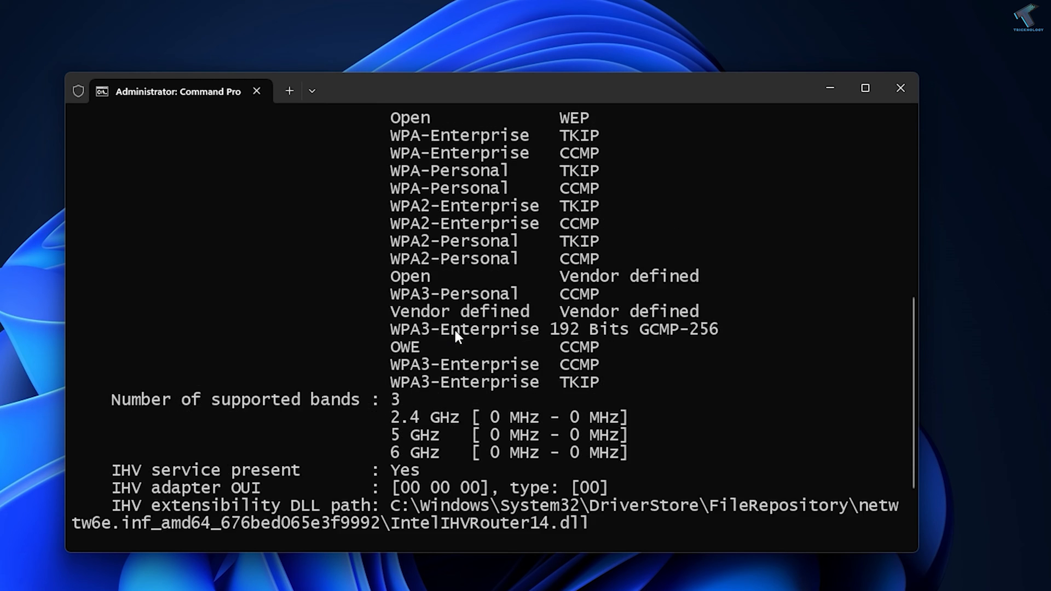
pyautogui.scroll(3)
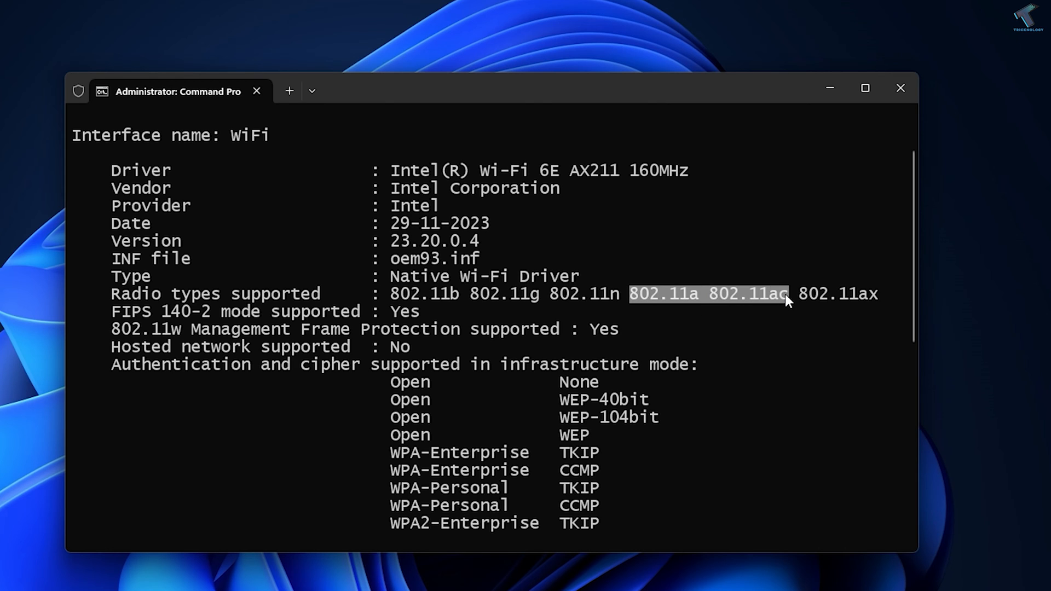
pyautogui.moveTo(637, 309)
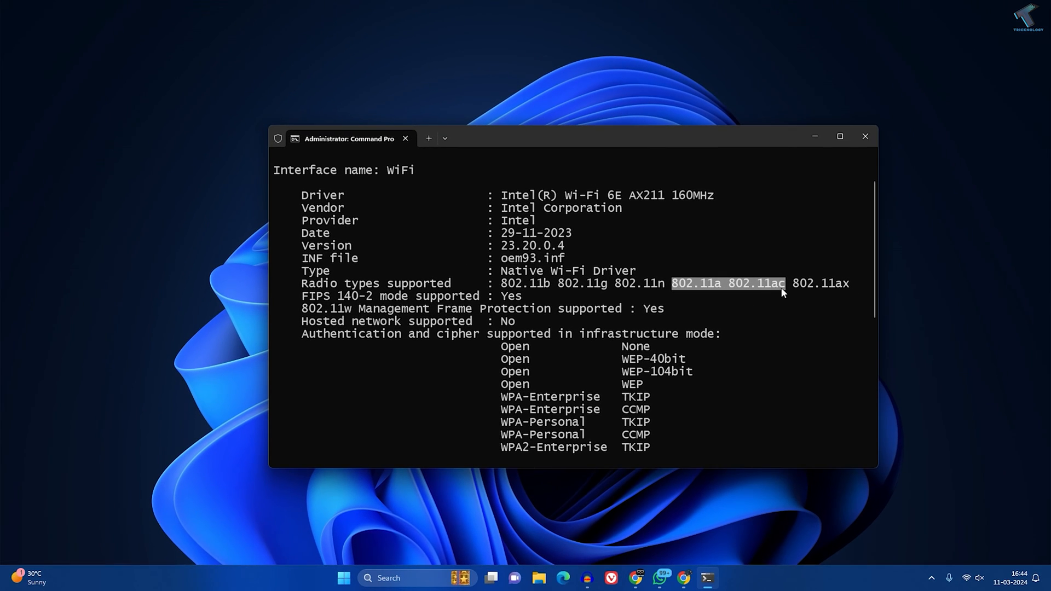
# - Minimize Command Prompt and run ncpa.cpl from the Start search
pyautogui.click(863, 137)
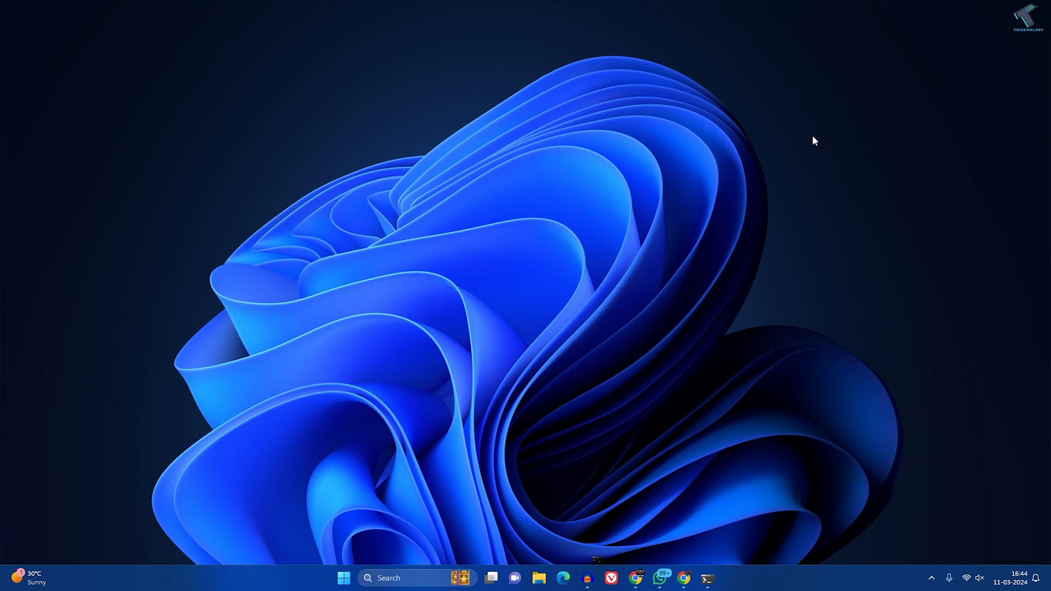
pyautogui.moveTo(571, 274)
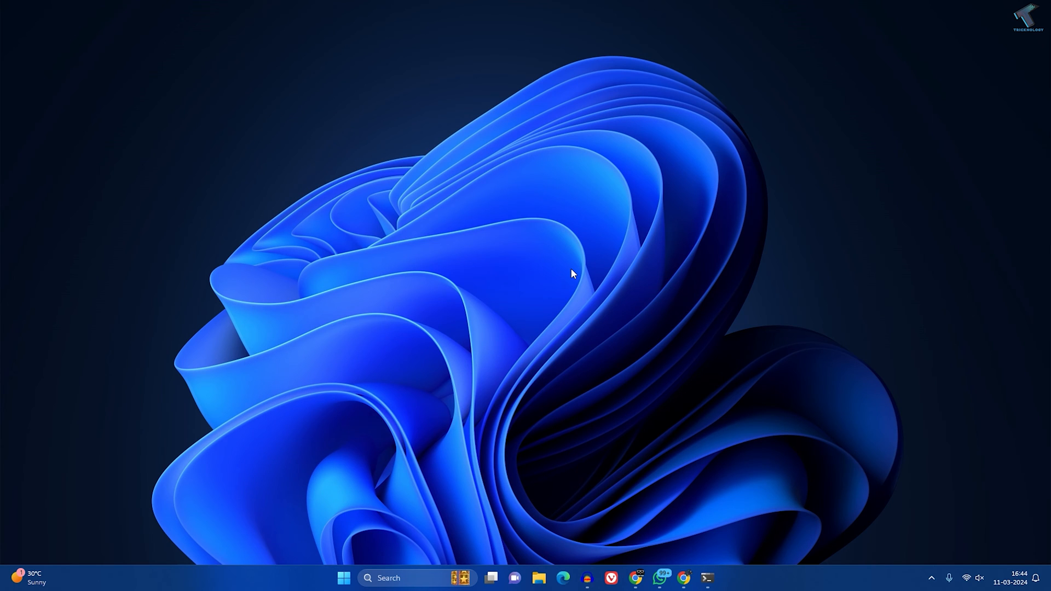
pyautogui.moveTo(354, 509)
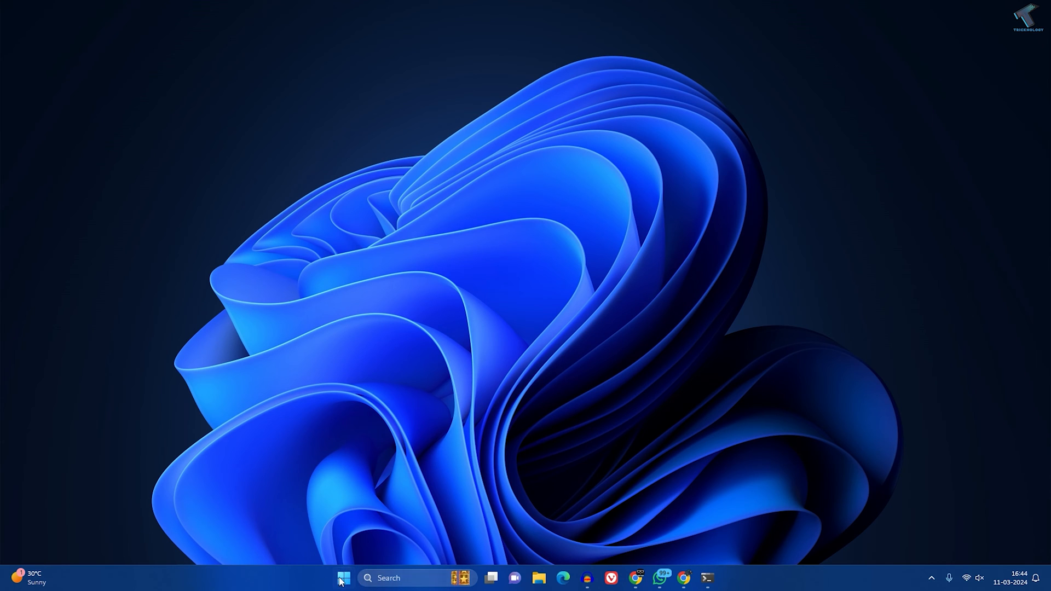
pyautogui.click(344, 578)
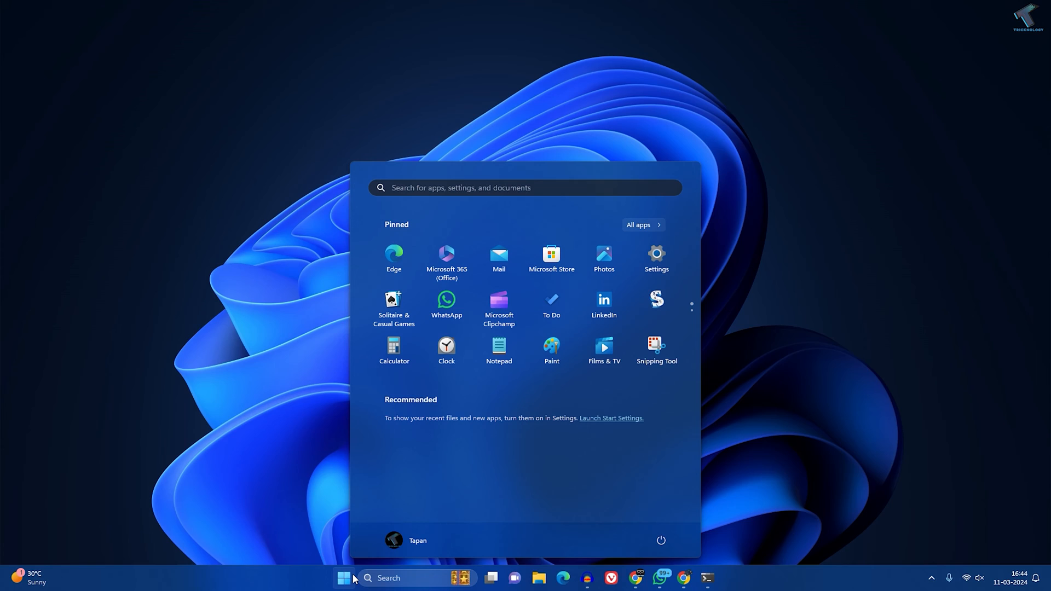
pyautogui.write('ncpa.cpl')
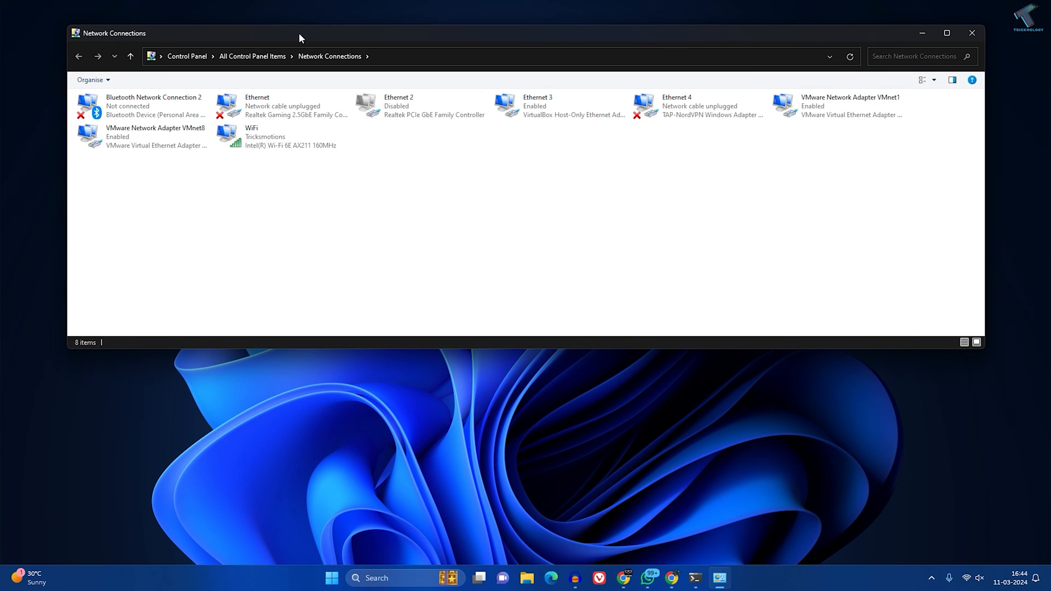
# - Open the WiFi connection's Properties and configure the Intel Wi-Fi 6E AX211 adapter
pyautogui.moveTo(298, 33); pyautogui.dragTo(299, 99)
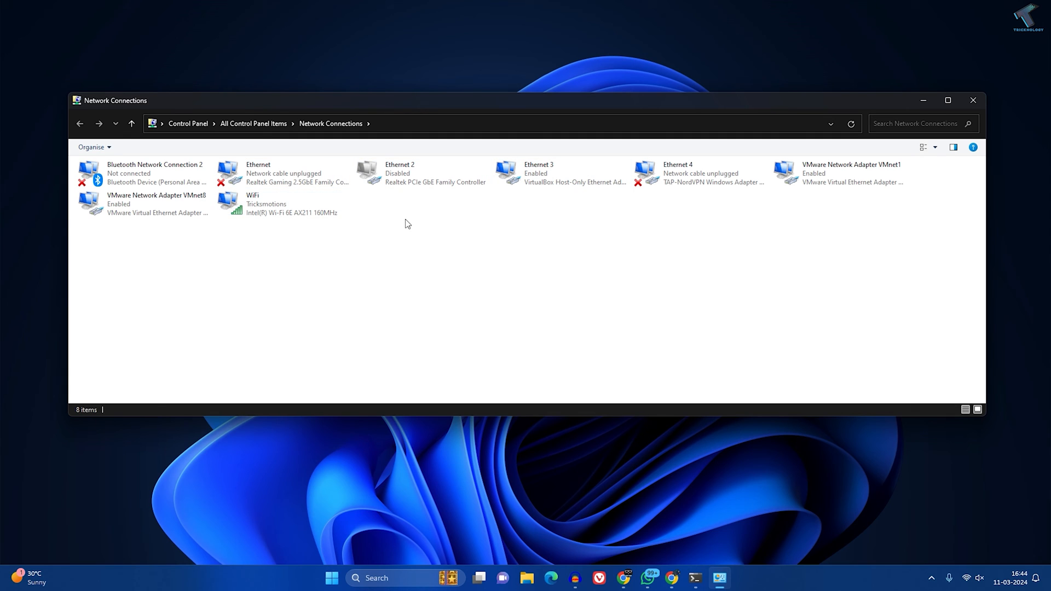
pyautogui.click(282, 204)
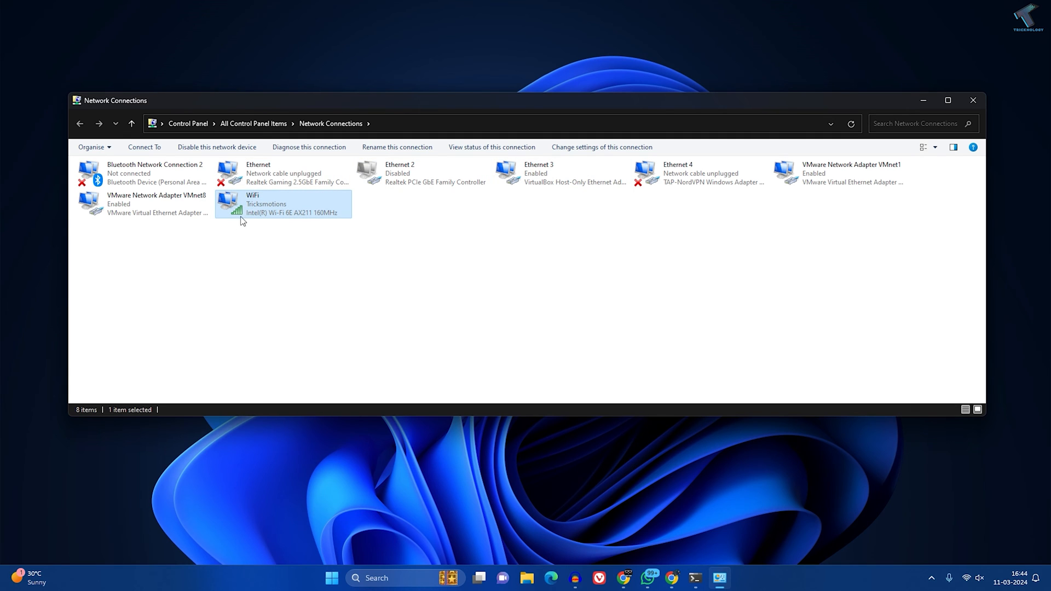
pyautogui.moveTo(239, 206)
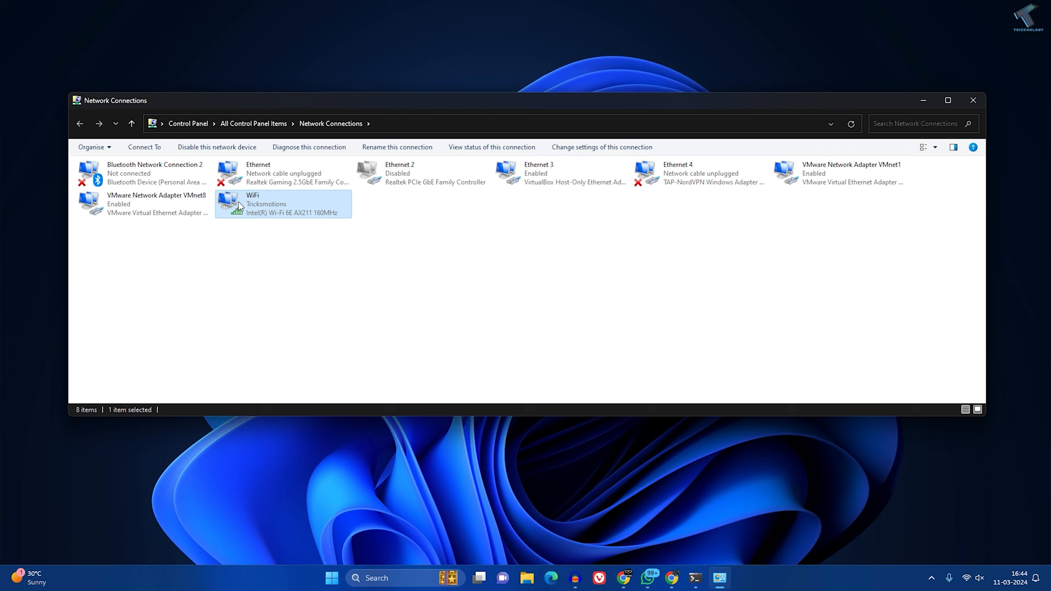
pyautogui.rightClick(281, 204)
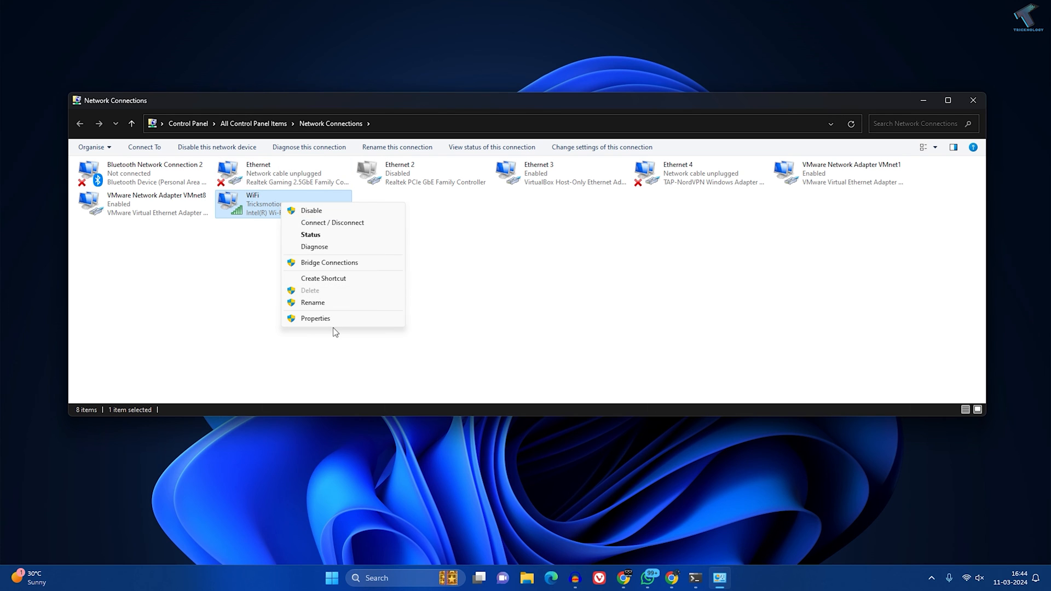
pyautogui.click(315, 317)
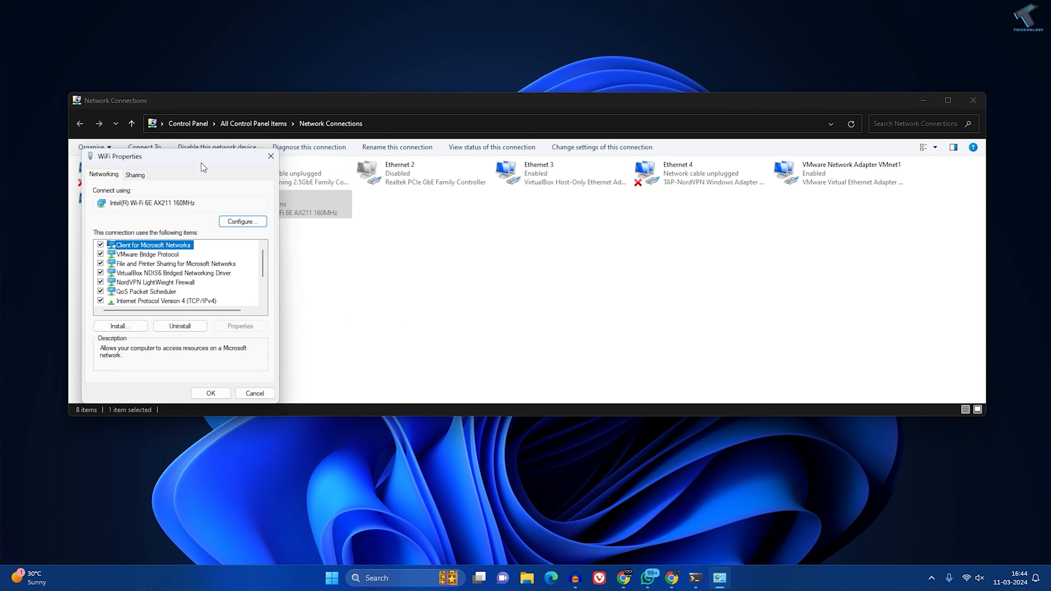
pyautogui.click(242, 221)
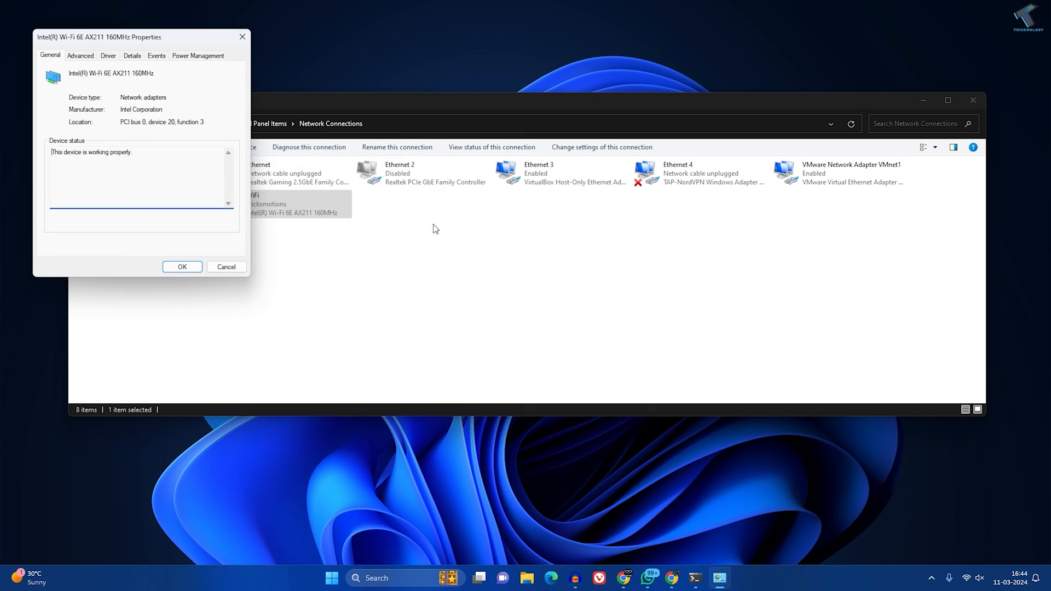
# - On the Advanced tab, set Preferred Band to '3. Prefer 5GHz band' and confirm with OK
pyautogui.click(368, 146)
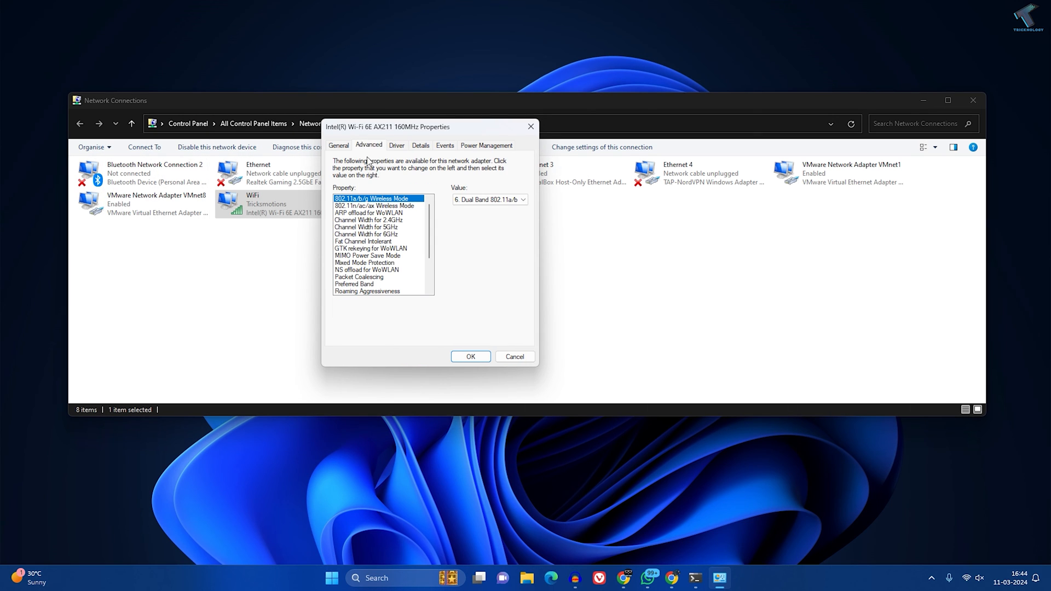
pyautogui.scroll(-3)
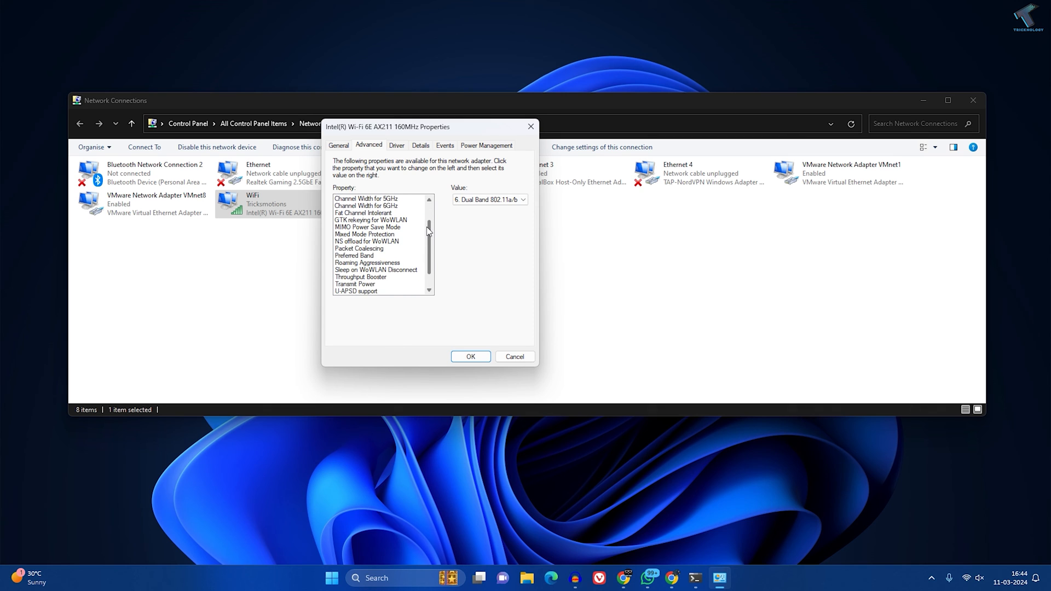
pyautogui.scroll(-3)
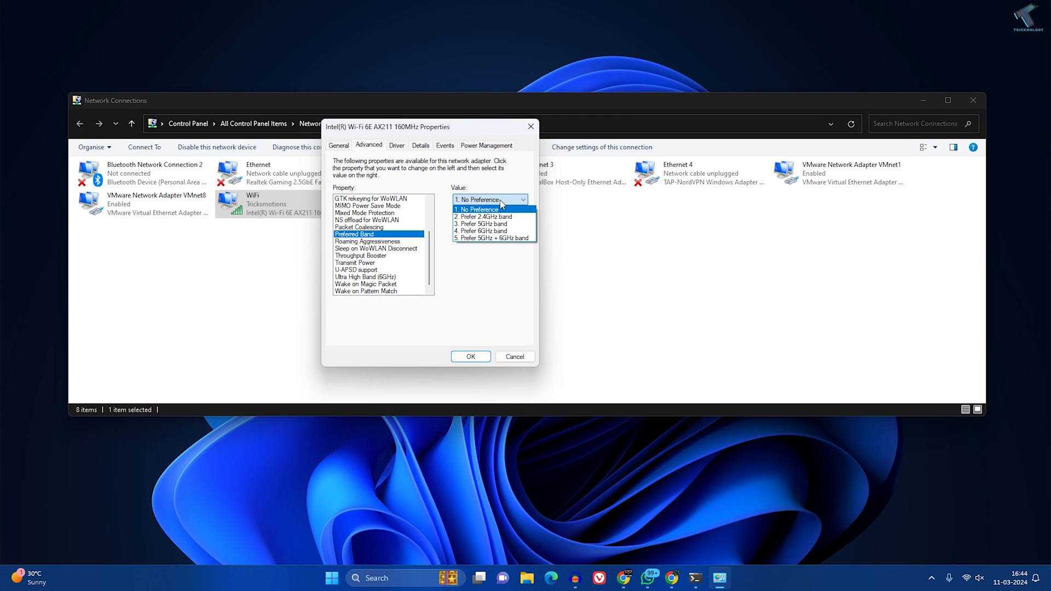
pyautogui.moveTo(480, 223)
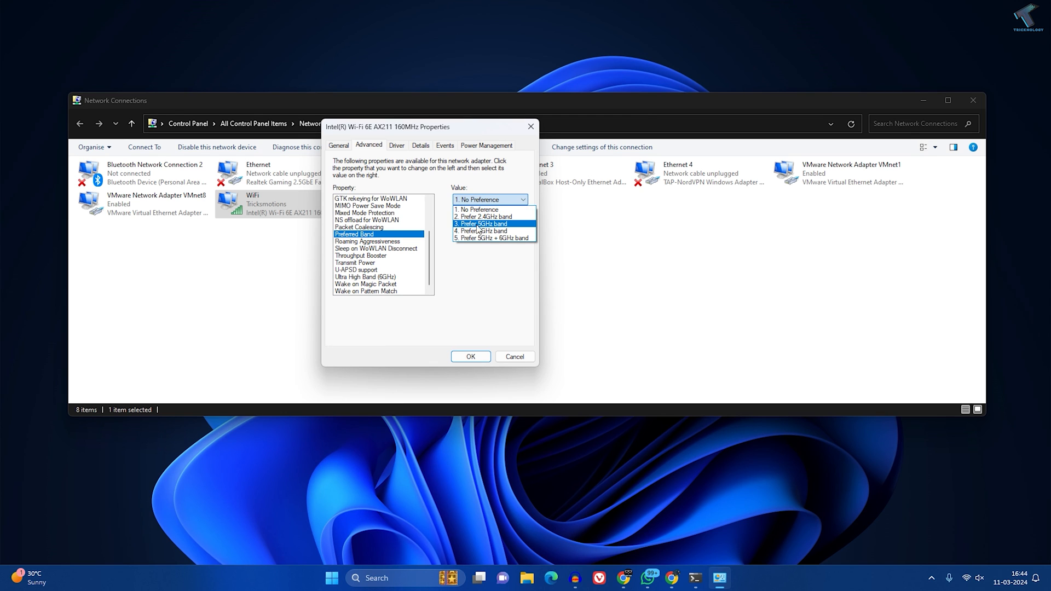
pyautogui.moveTo(506, 230)
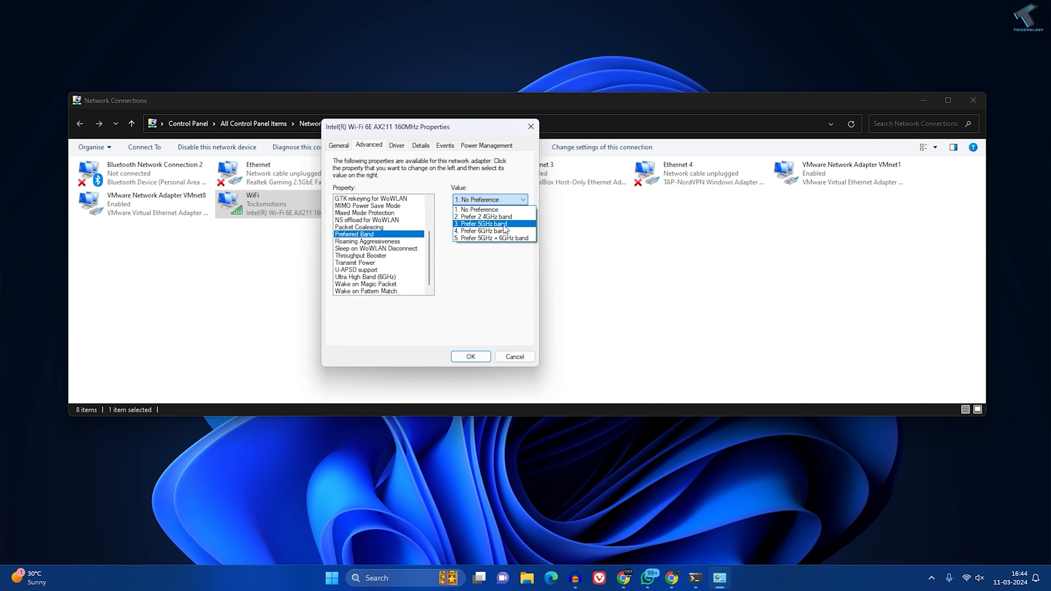
pyautogui.click(481, 223)
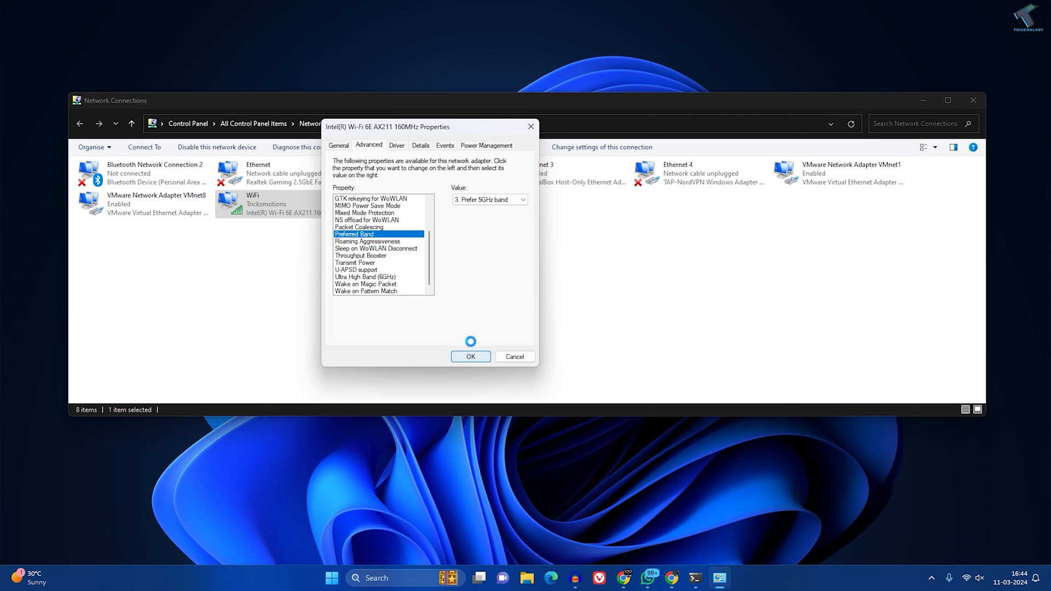
pyautogui.click(469, 356)
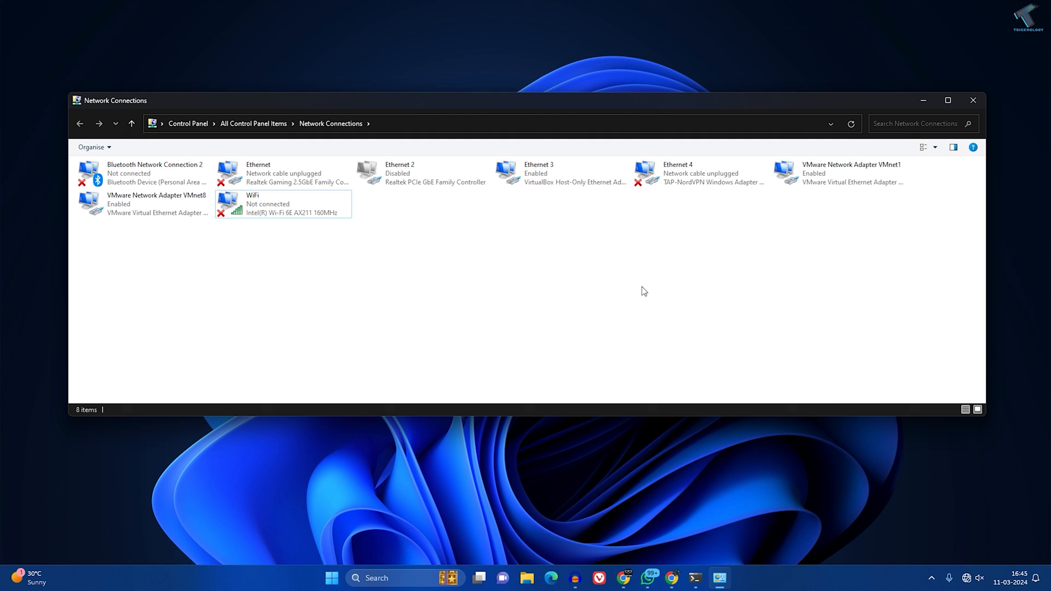
# - Connect to the Tricksmotions Wi-Fi network from the taskbar's Quick Settings Wi-Fi list
pyautogui.click(966, 578)
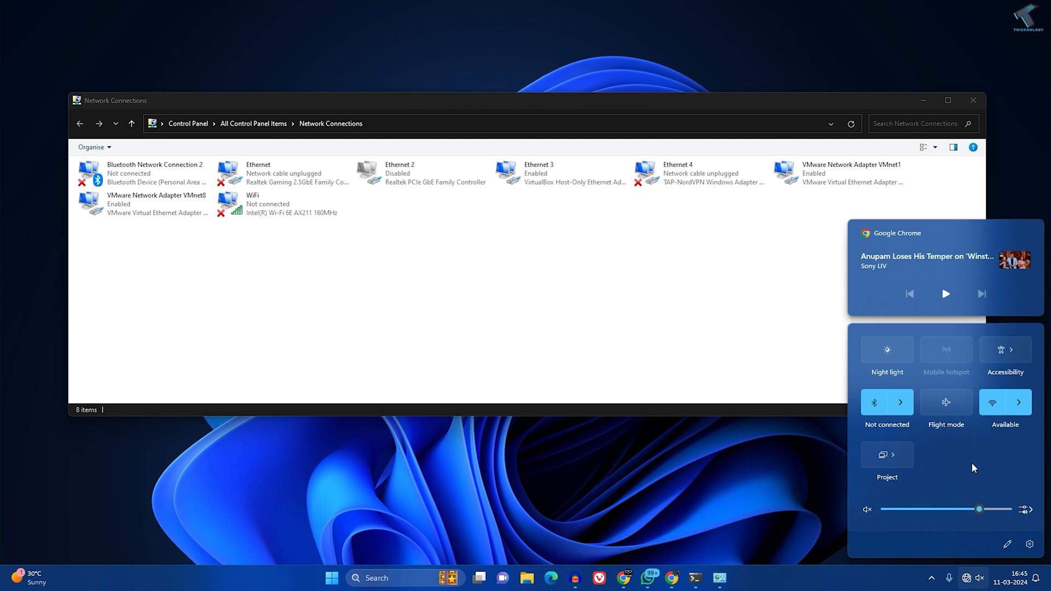
pyautogui.click(1033, 403)
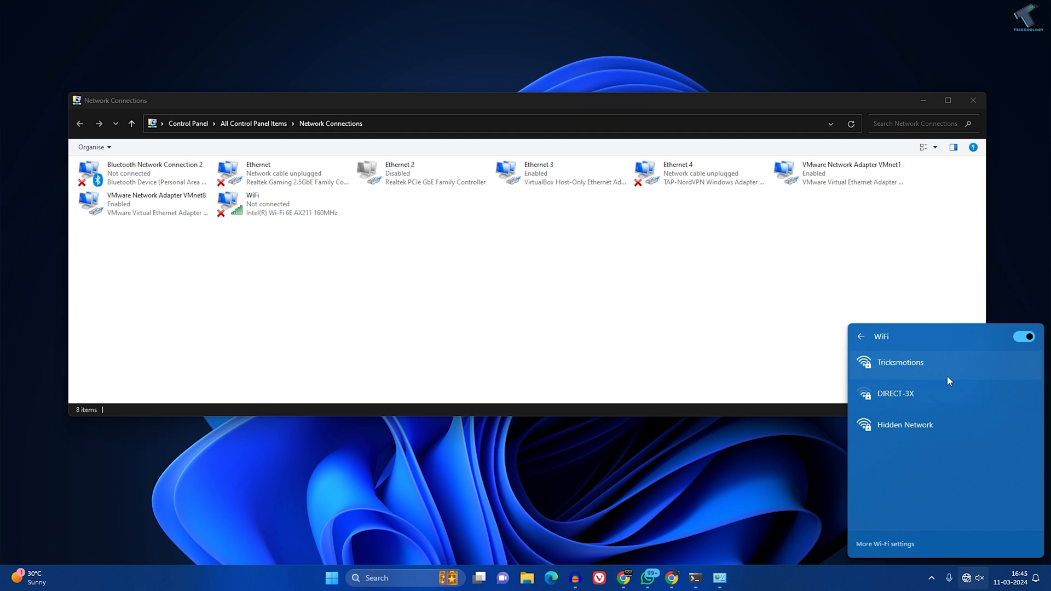
pyautogui.click(900, 362)
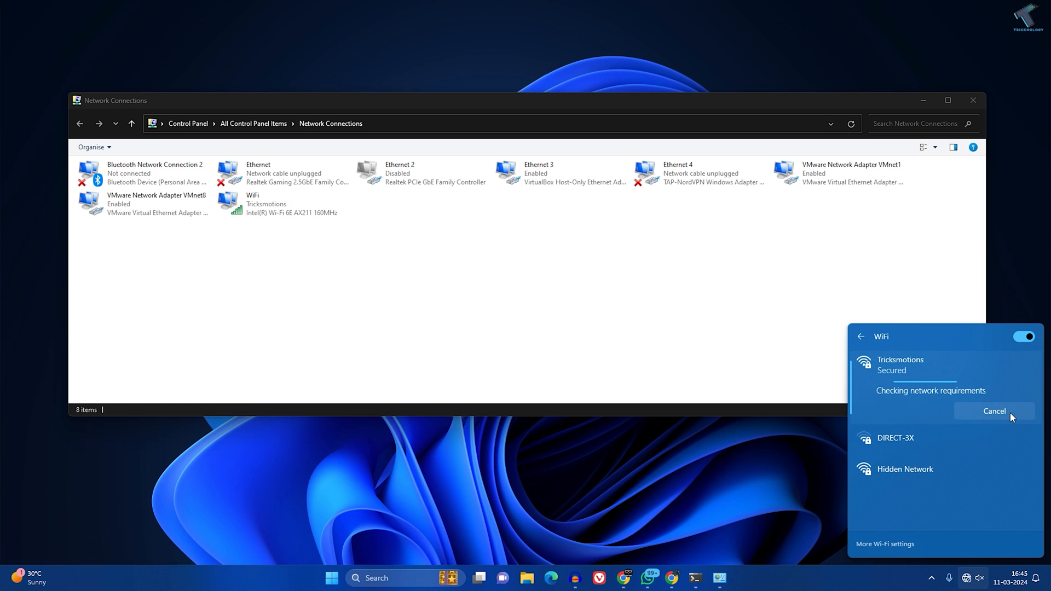